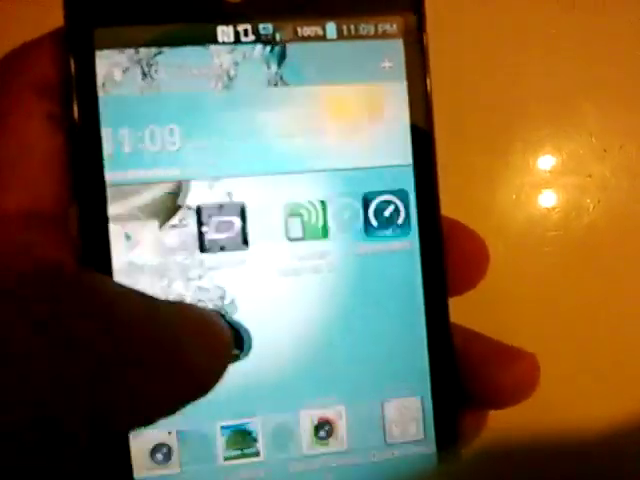
Step: Swipe across the home screens and scroll through the content on display
{"action": "scroll", "scroll_direction": "left", "scroll_amount": 3}
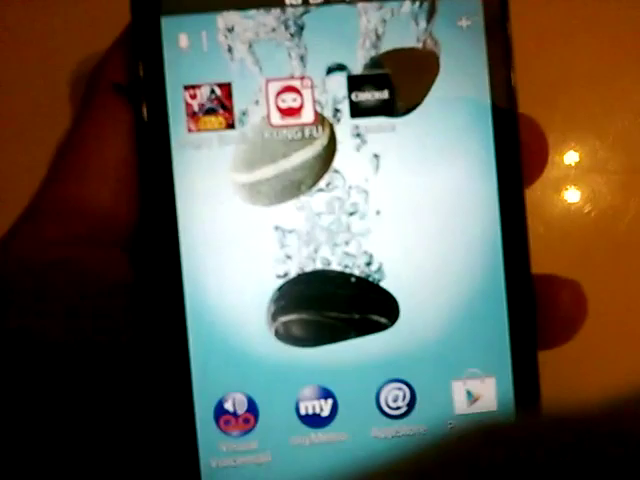
{"action": "scroll", "scroll_direction": "left", "scroll_amount": 3}
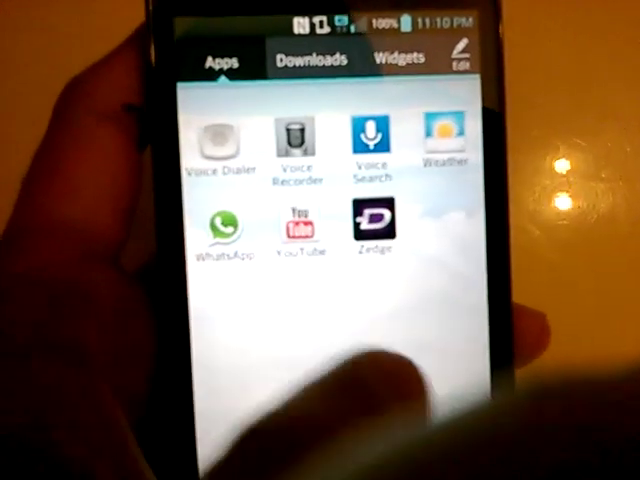
{"action": "scroll", "scroll_direction": "up", "scroll_amount": 3}
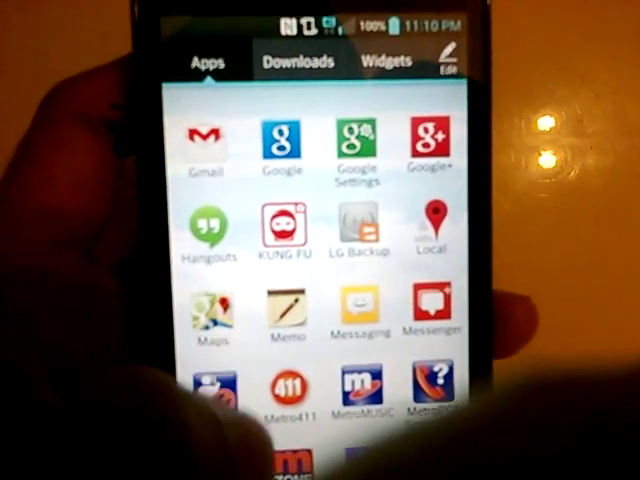
{"action": "scroll", "scroll_direction": "down", "scroll_amount": 3}
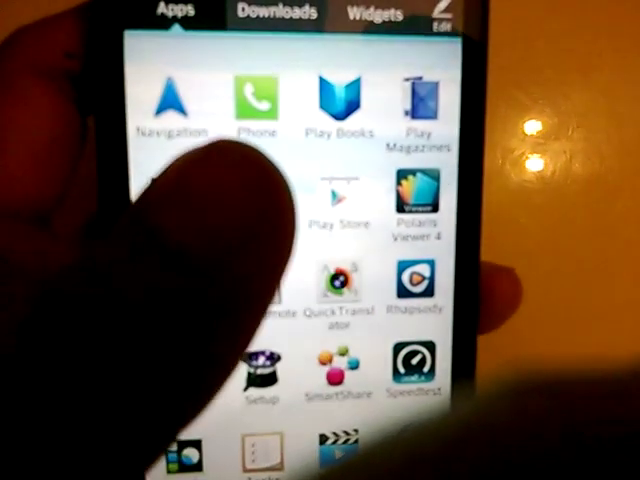
{"action": "scroll", "scroll_direction": "down", "scroll_amount": 3}
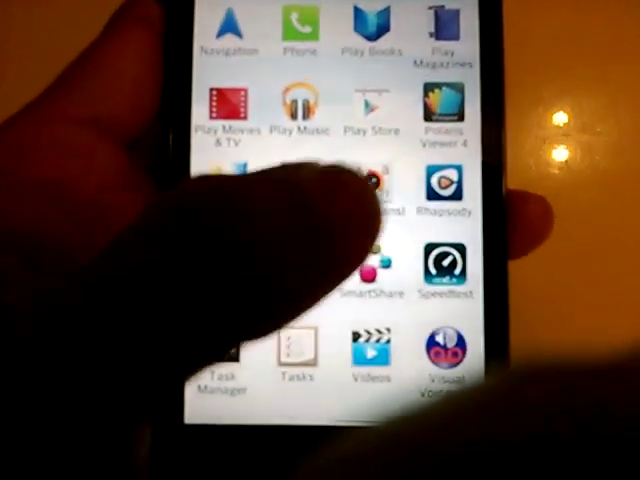
{"action": "scroll", "scroll_direction": "down", "scroll_amount": 3}
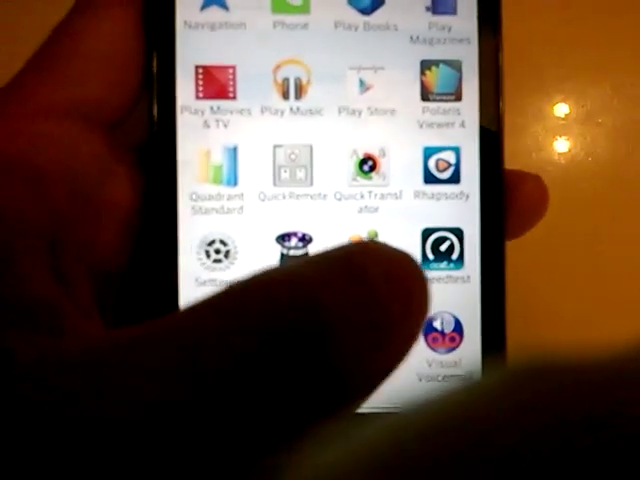
{"action": "scroll", "scroll_direction": "down", "scroll_amount": 3}
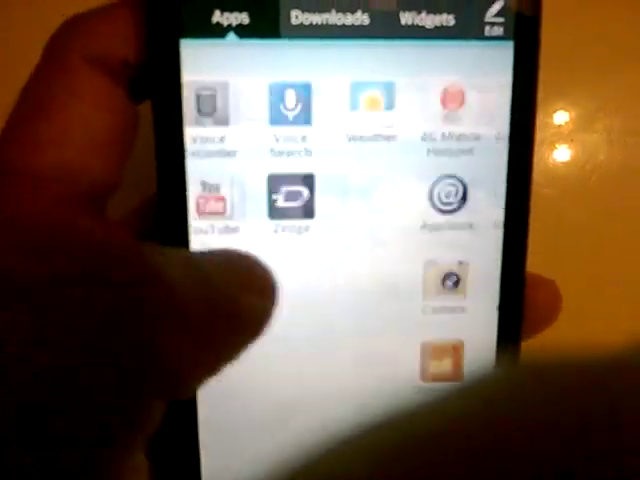
{"action": "scroll", "scroll_direction": "down", "scroll_amount": 3}
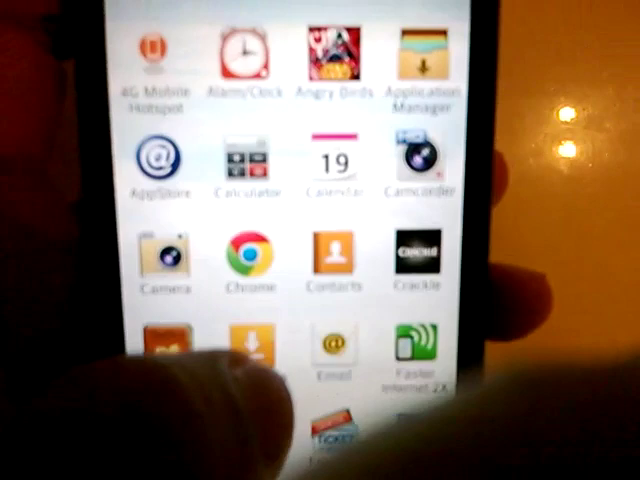
Step: Reach the MetroPCS Phones page listing the Nokia Lumia 521 and LG Optimus F6
{"action": "left_click", "coordinate": [242, 60]}
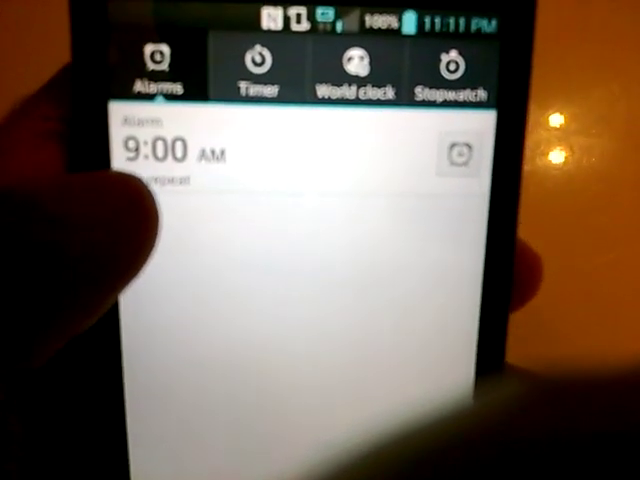
{"action": "left_click", "coordinate": [456, 70]}
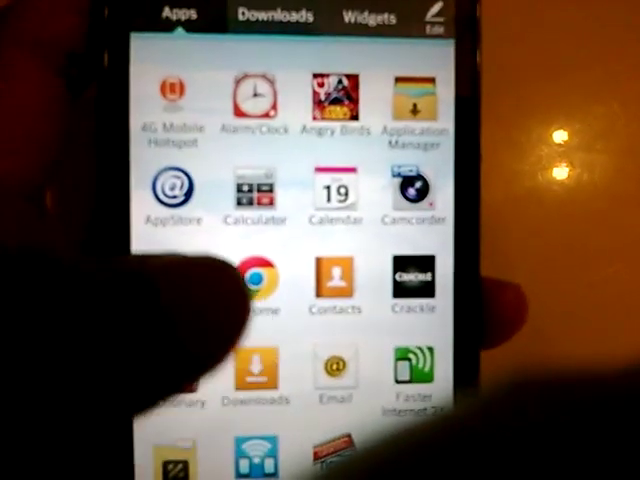
{"action": "left_click", "coordinate": [255, 195]}
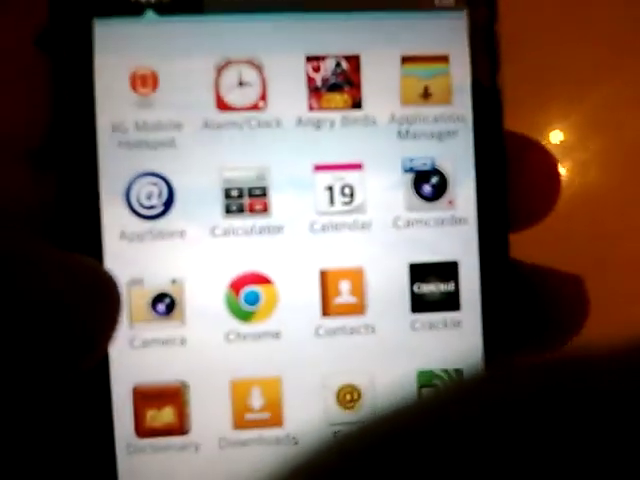
{"action": "left_click", "coordinate": [339, 195]}
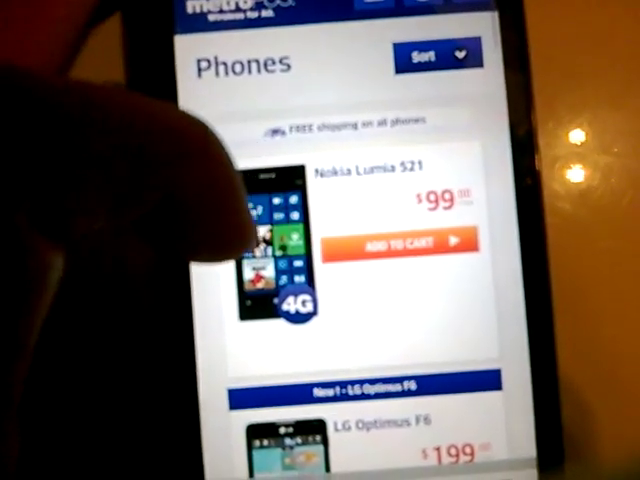
{"action": "scroll", "scroll_direction": "down", "scroll_amount": 3}
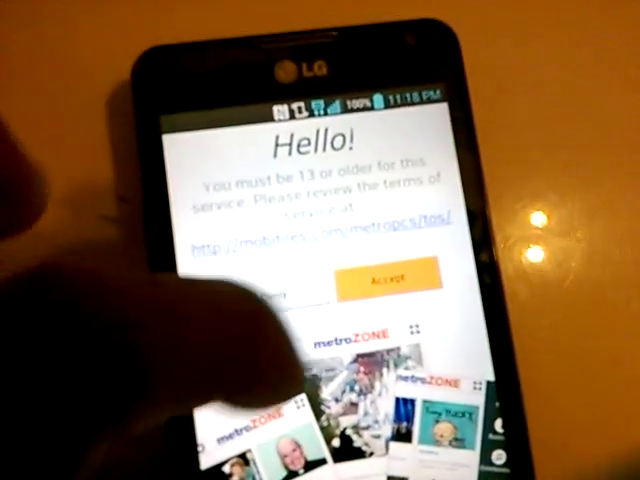
Step: Accept Metro Zone's 13-or-older terms notice to reach its content
{"action": "left_click", "coordinate": [378, 278]}
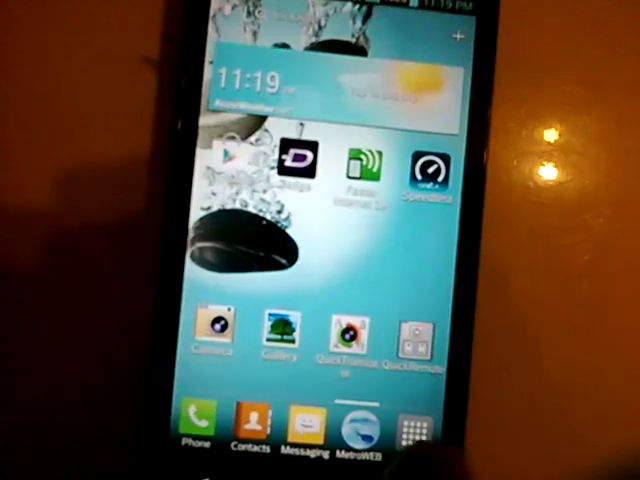
Step: Launch Music Player from the app drawer and view the Albums library
{"action": "left_click", "coordinate": [413, 430]}
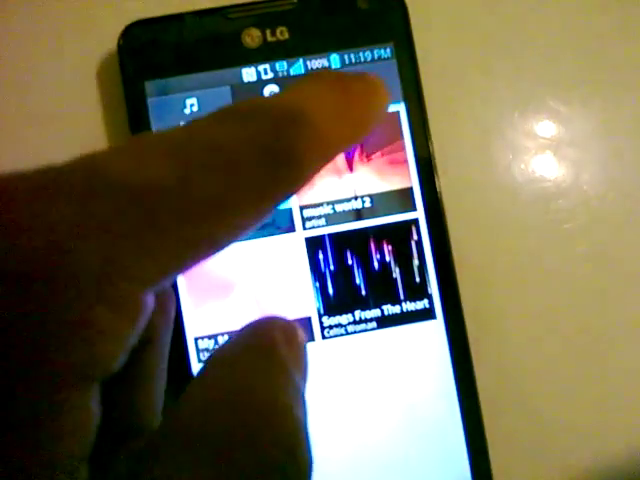
{"action": "left_click", "coordinate": [287, 117]}
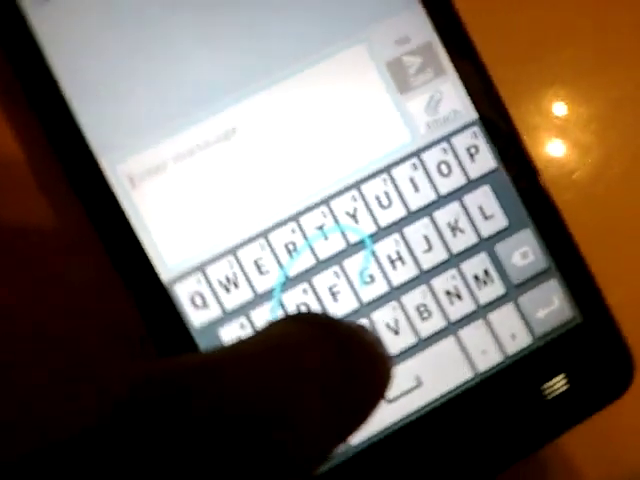
Step: Swipe-type the word Thread into the new message draft
{"action": "type", "text": "Thread"}
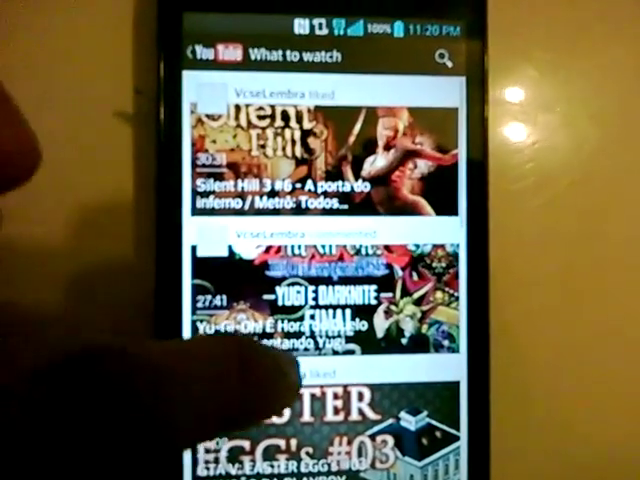
Step: Scroll the YouTube What to watch feed before searching for pavy
{"action": "scroll", "scroll_direction": "down", "scroll_amount": 3}
{"action": "type", "text": "pav"}
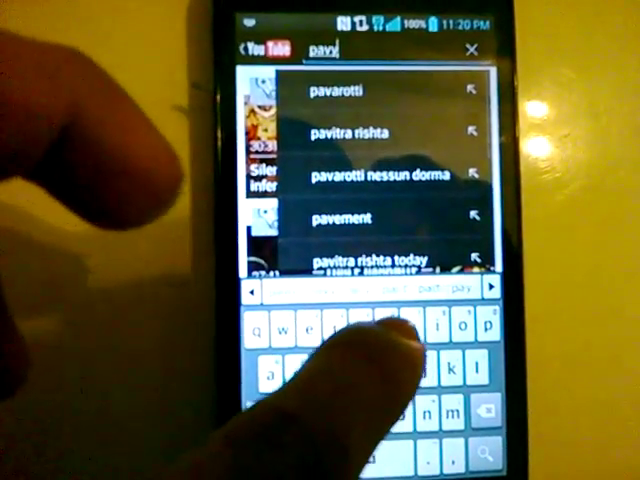
Step: Complete the search as pavy and reach the pavy415 channel's uploads
{"action": "type", "text": "y"}
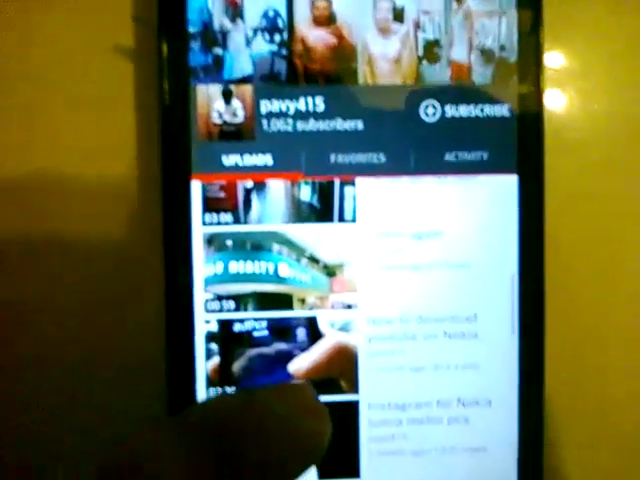
Step: View the pavy415 channel's empty Favorites, then its Activity
{"action": "left_click", "coordinate": [349, 156]}
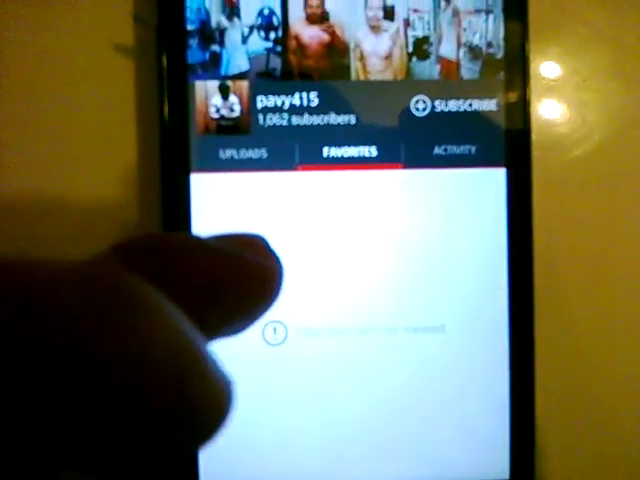
{"action": "left_click", "coordinate": [355, 151]}
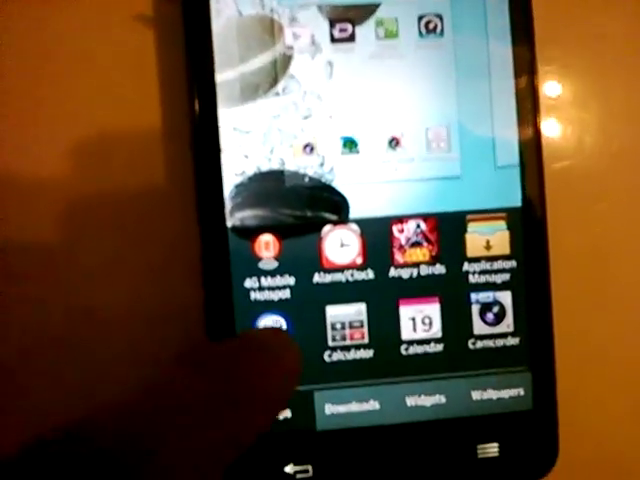
Step: Go to Wallpapers then Live Wallpapers, finding none installed yet
{"action": "left_click", "coordinate": [511, 407]}
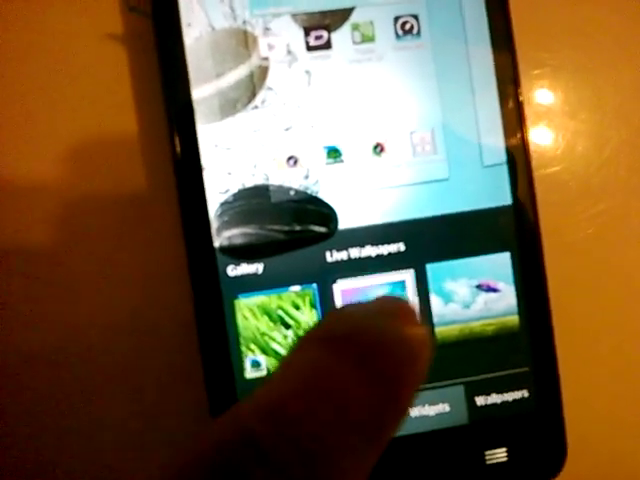
{"action": "left_click", "coordinate": [370, 300]}
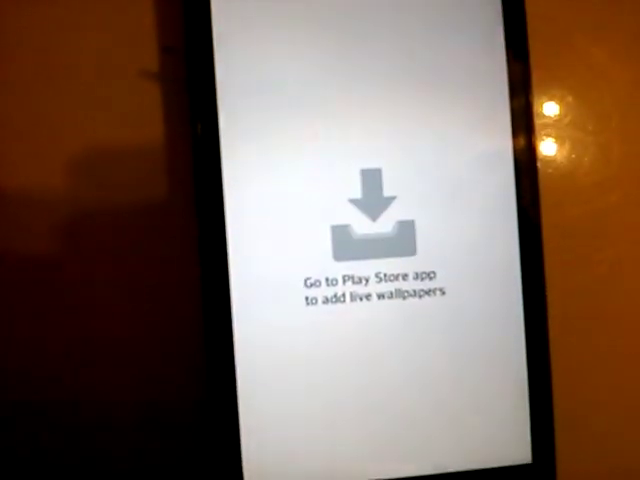